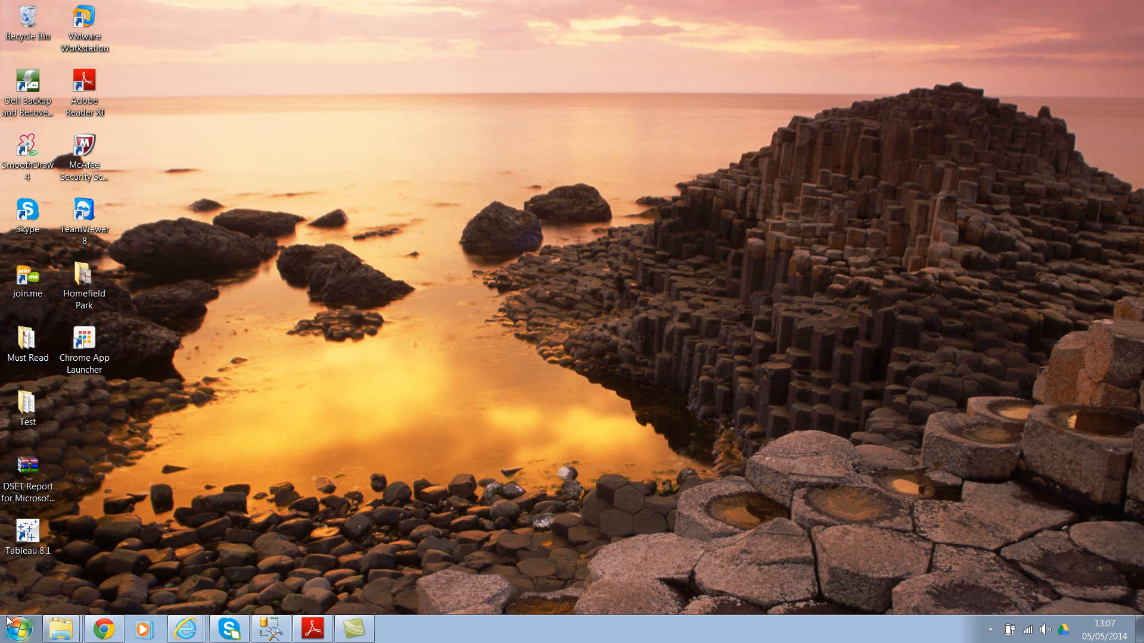
Step: Launch QlikView 11 from the Start menu
left_click(19, 627)
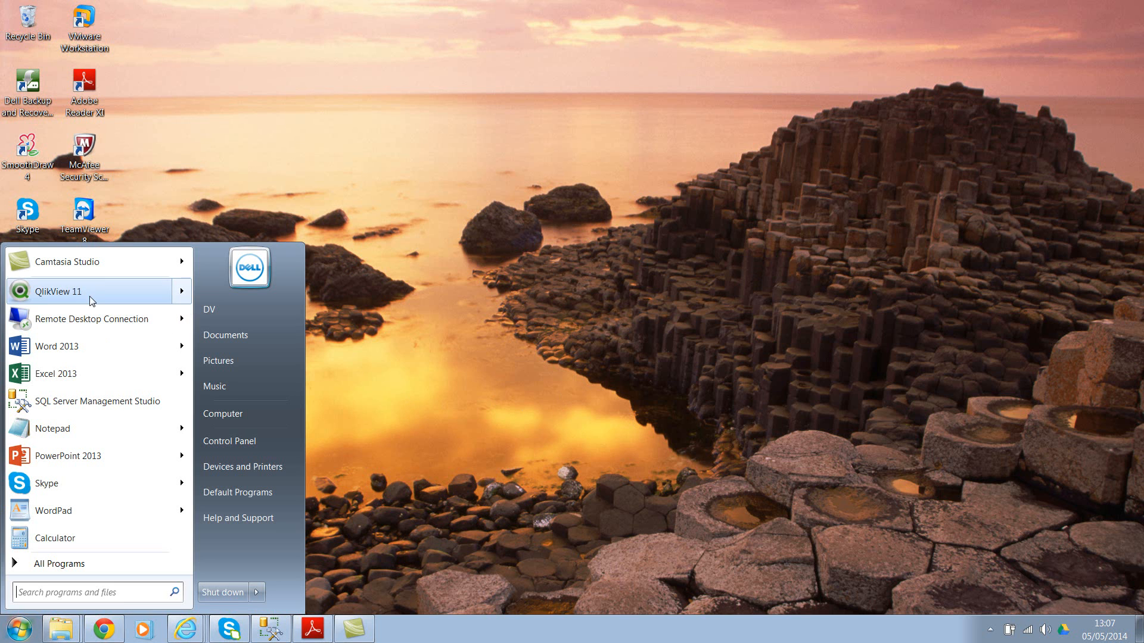
left_click(57, 292)
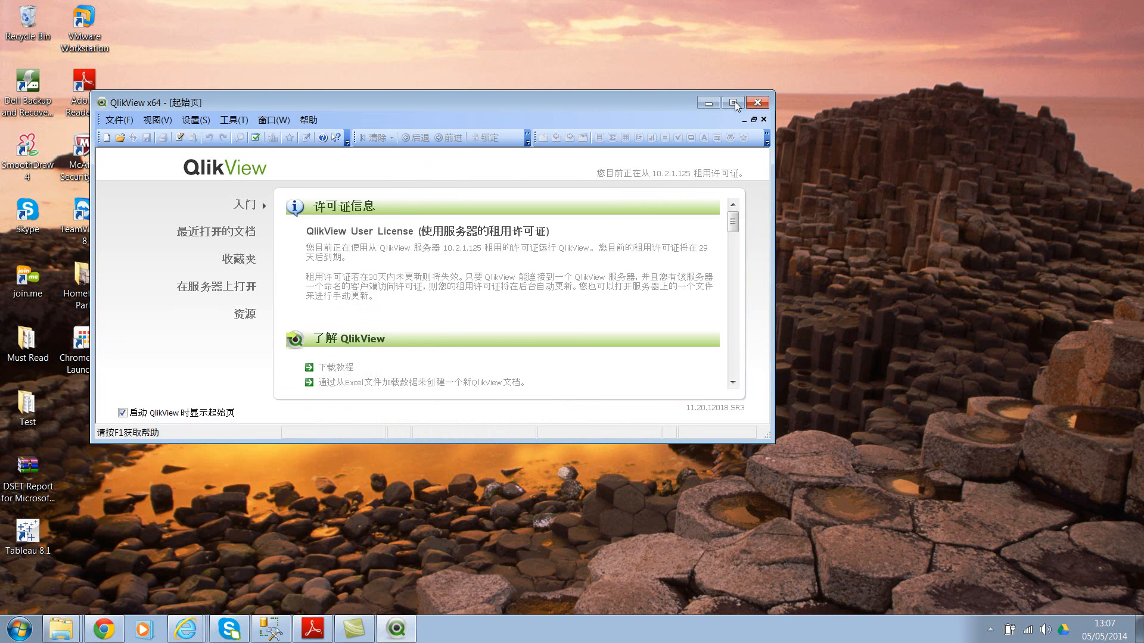
Step: Maximize the QlikView window and open User Preferences (用户首选项)
left_click(732, 102)
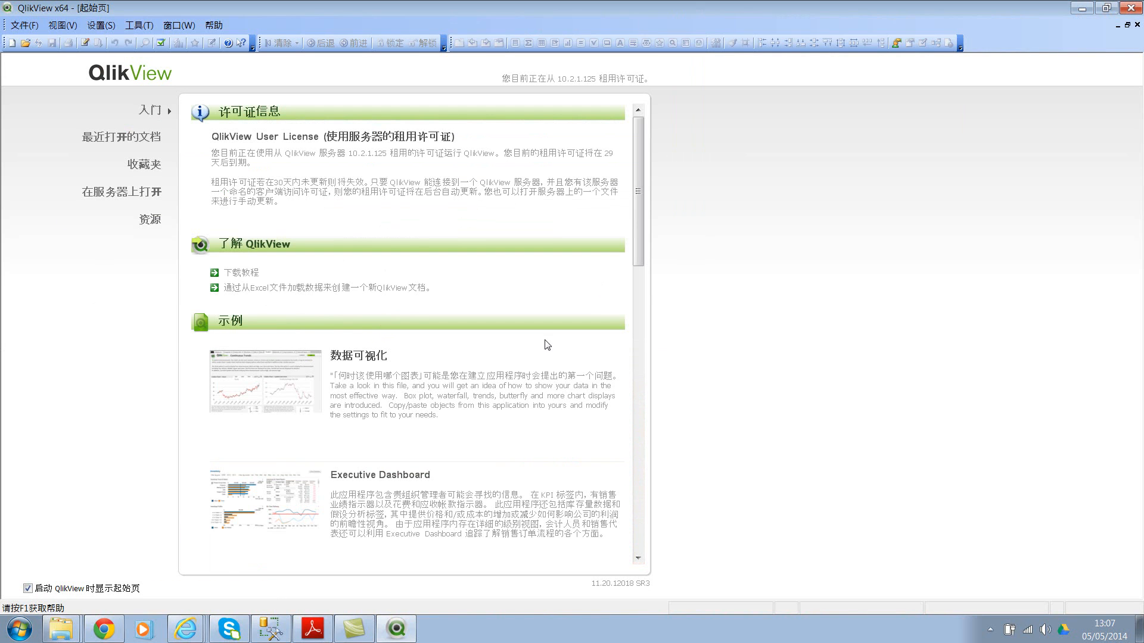
mouse_move(665, 358)
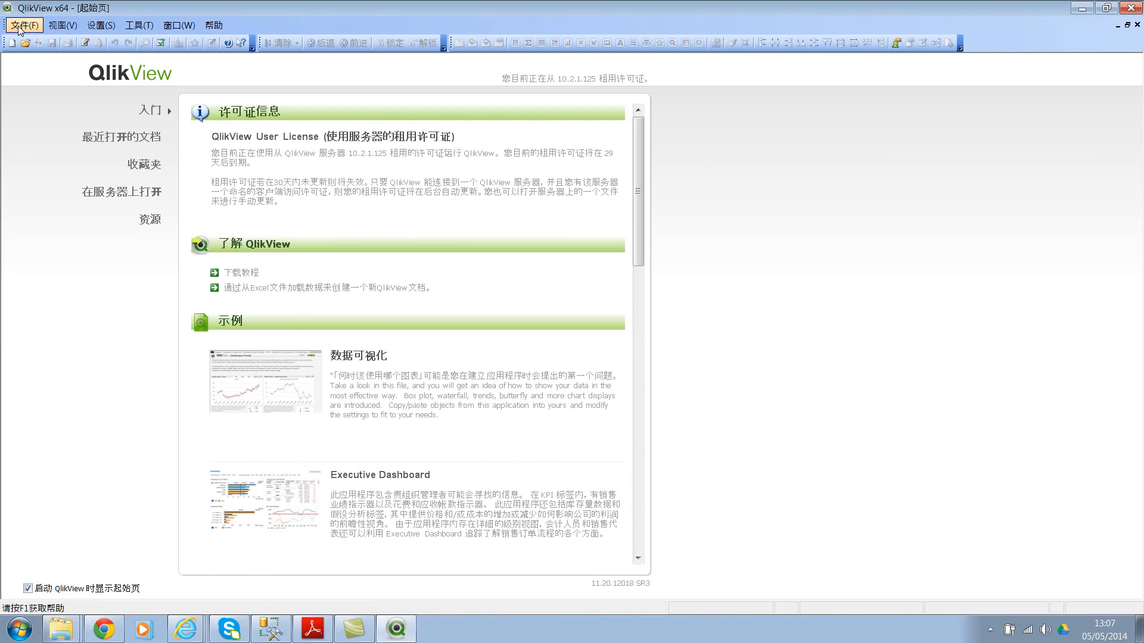
mouse_move(100, 25)
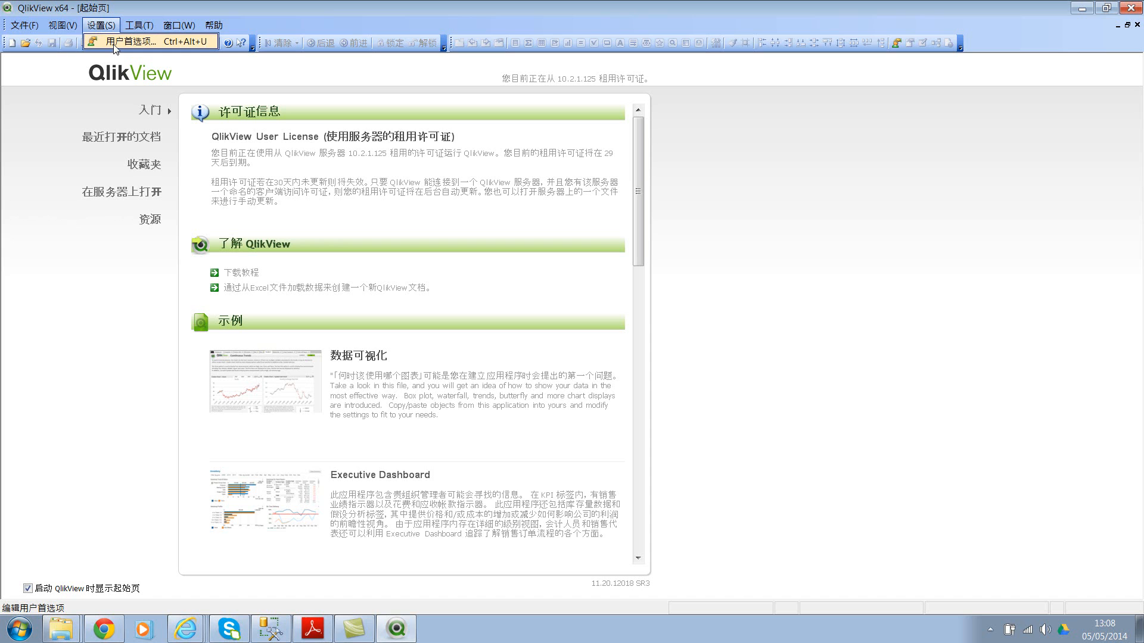
left_click(139, 40)
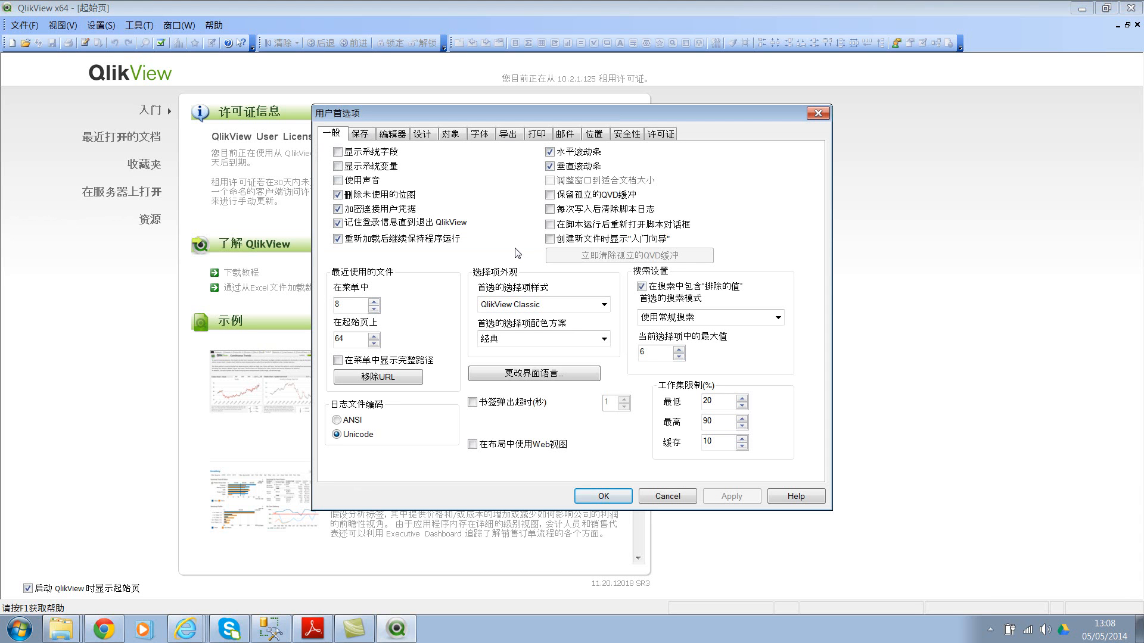
Step: Open Change Interface Language and pick English
left_click(533, 373)
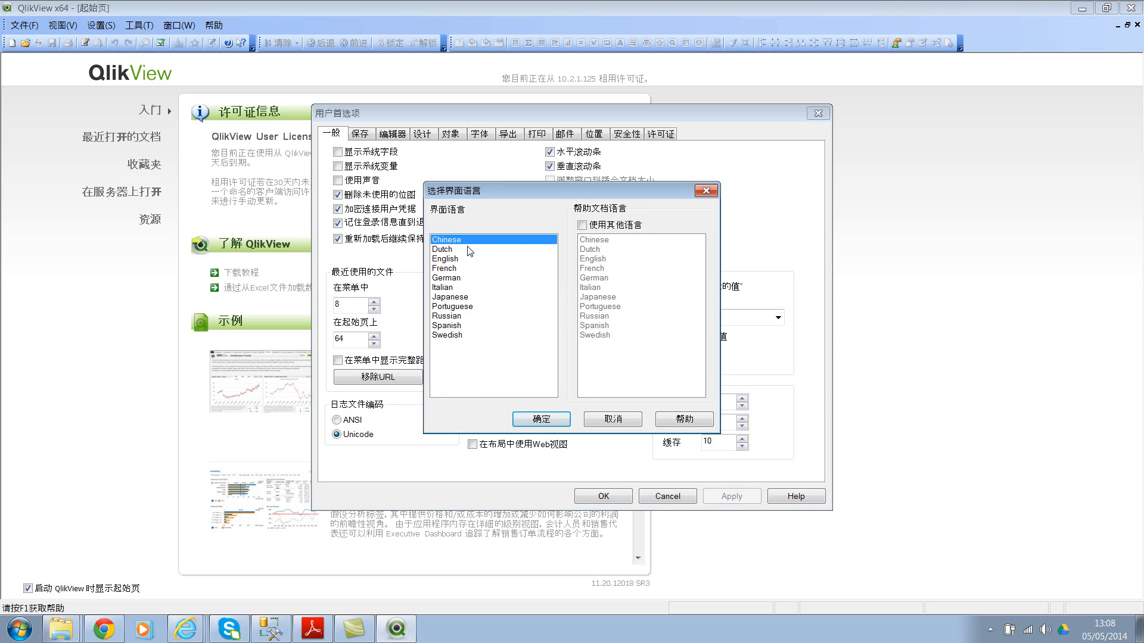
left_click(444, 260)
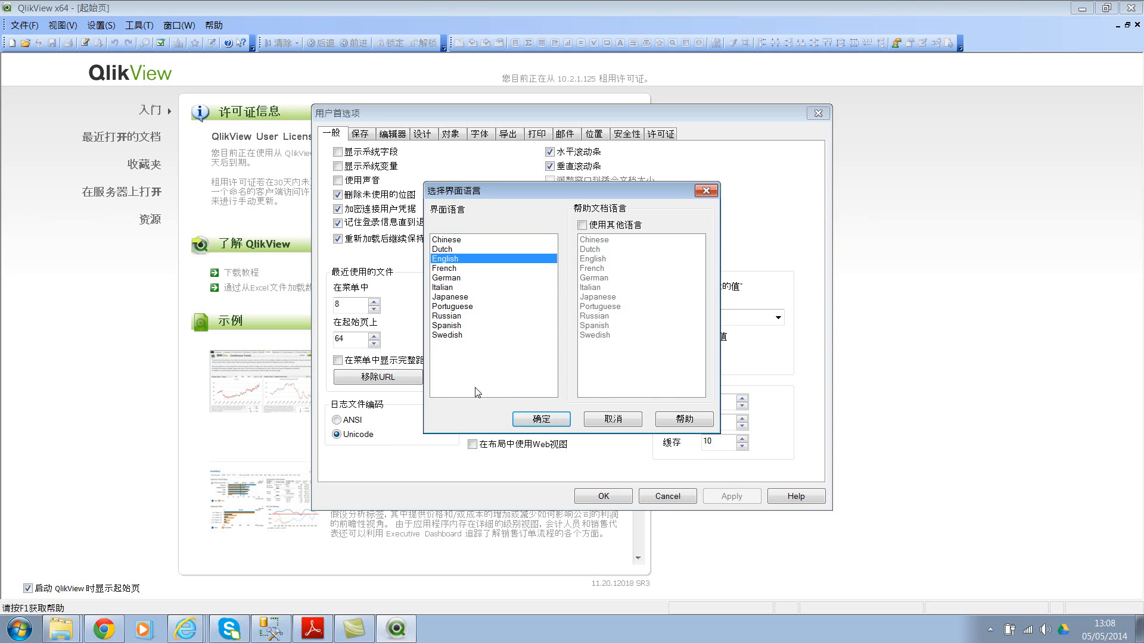
mouse_move(459, 327)
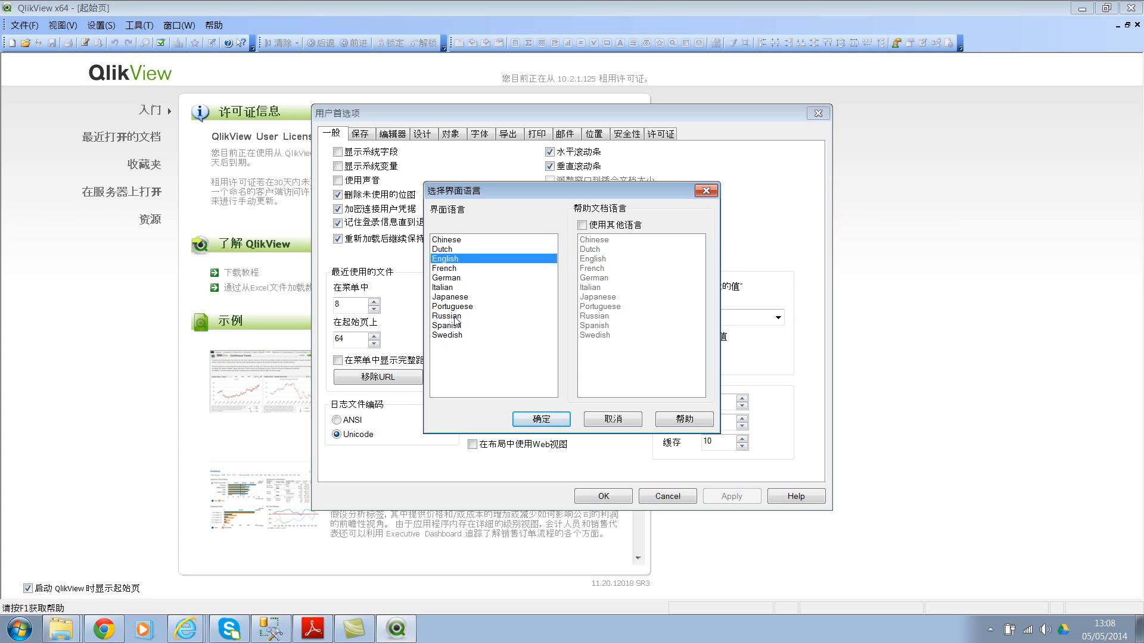
mouse_move(502, 290)
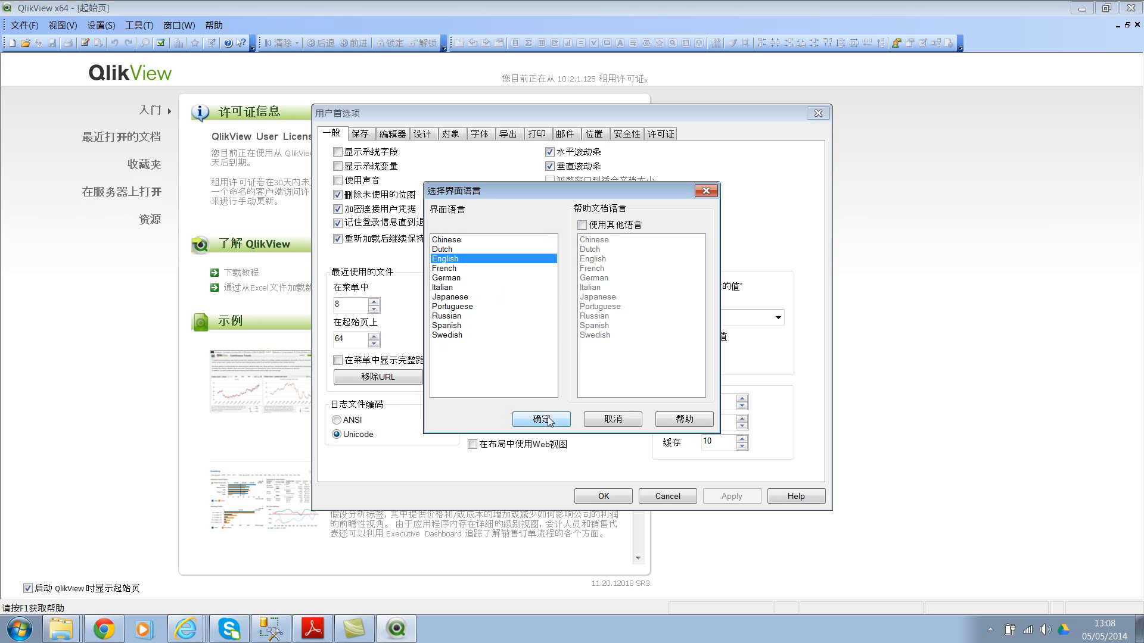
Step: Confirm English in the language dialog and acknowledge the restart notice
left_click(539, 420)
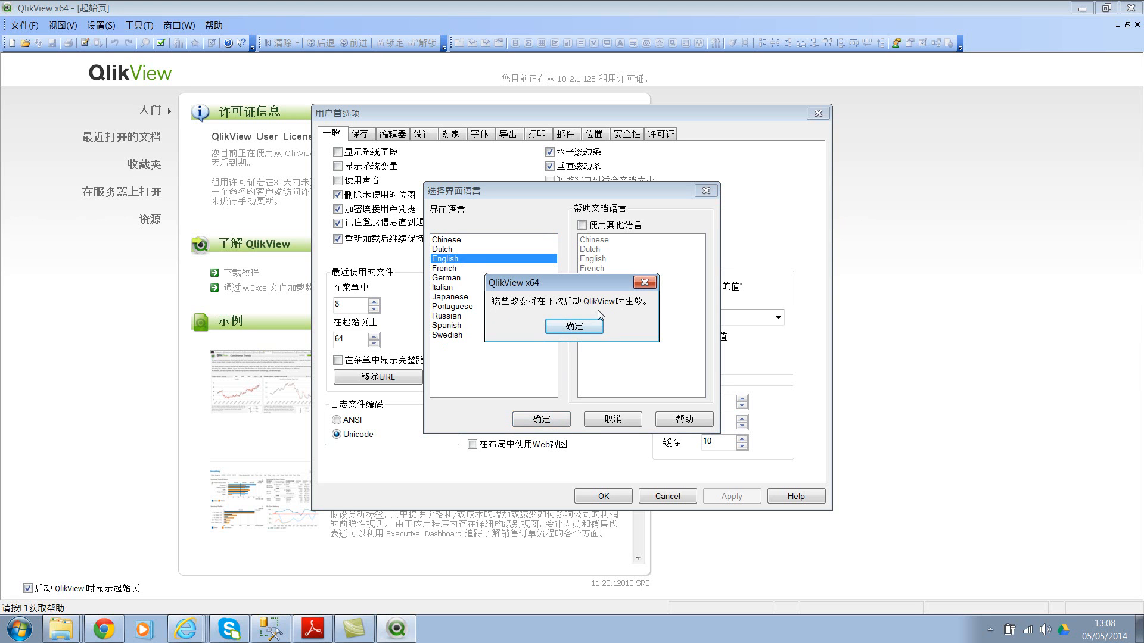
mouse_move(596, 315)
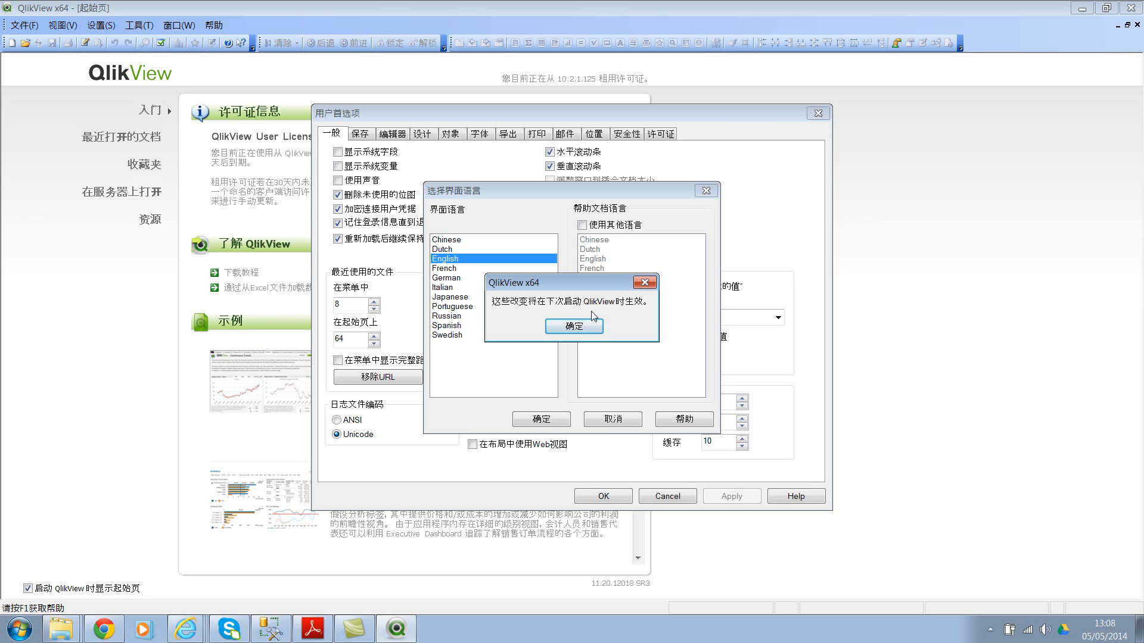
left_click(573, 325)
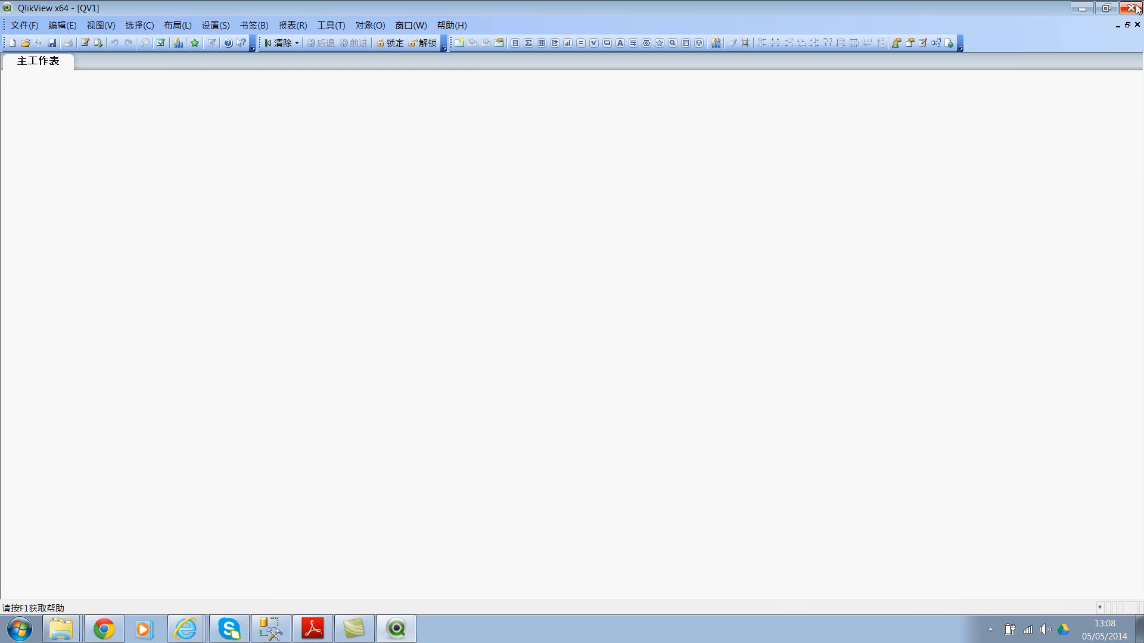
Step: Close QlikView without saving QV1 and start relaunching it from the Start menu
left_click(1135, 7)
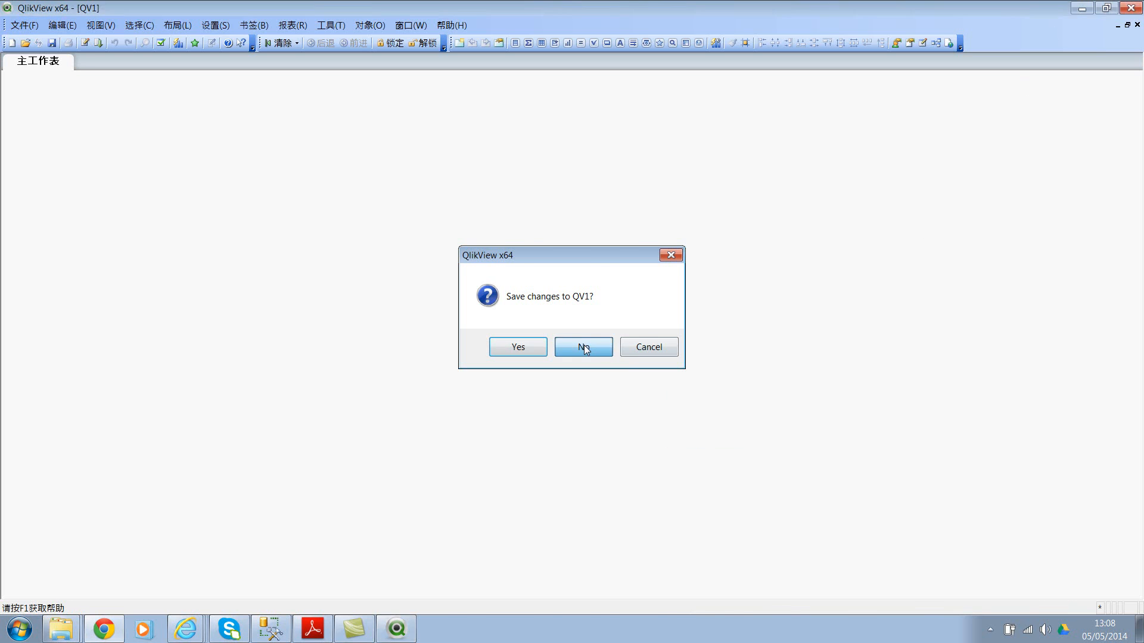
left_click(582, 346)
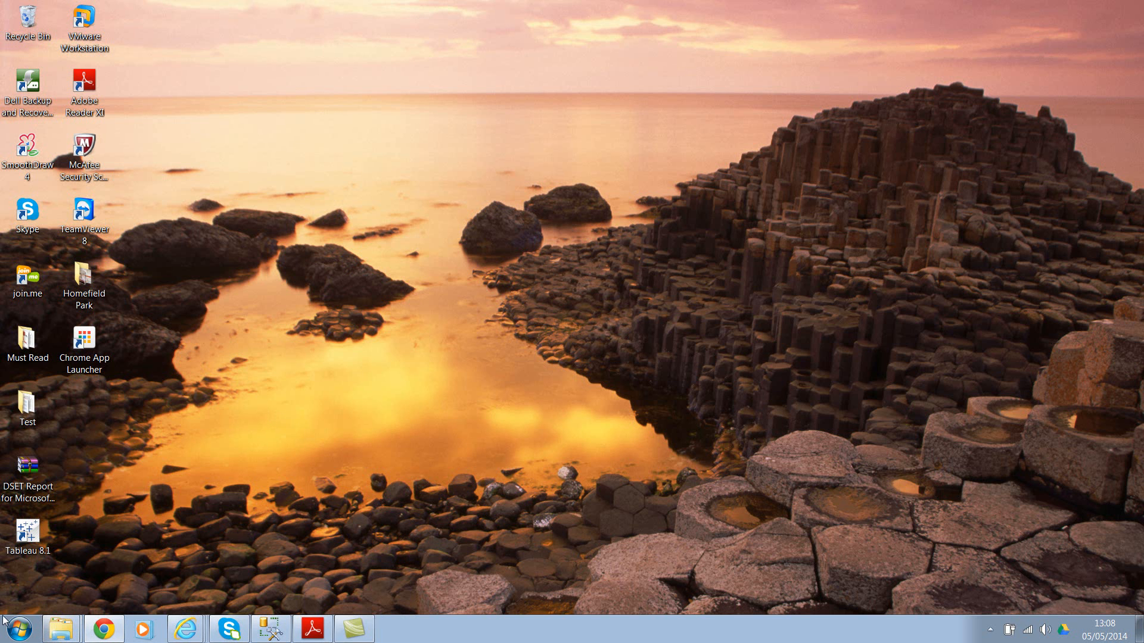
left_click(16, 627)
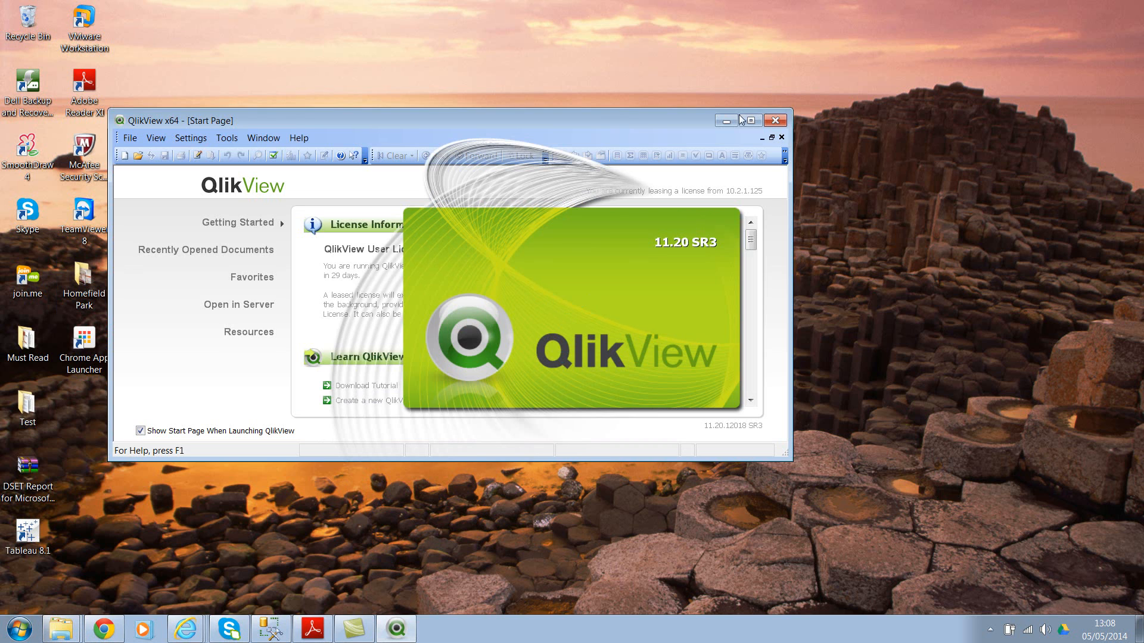
Step: Maximize the relaunched English QlikView window
left_click(748, 121)
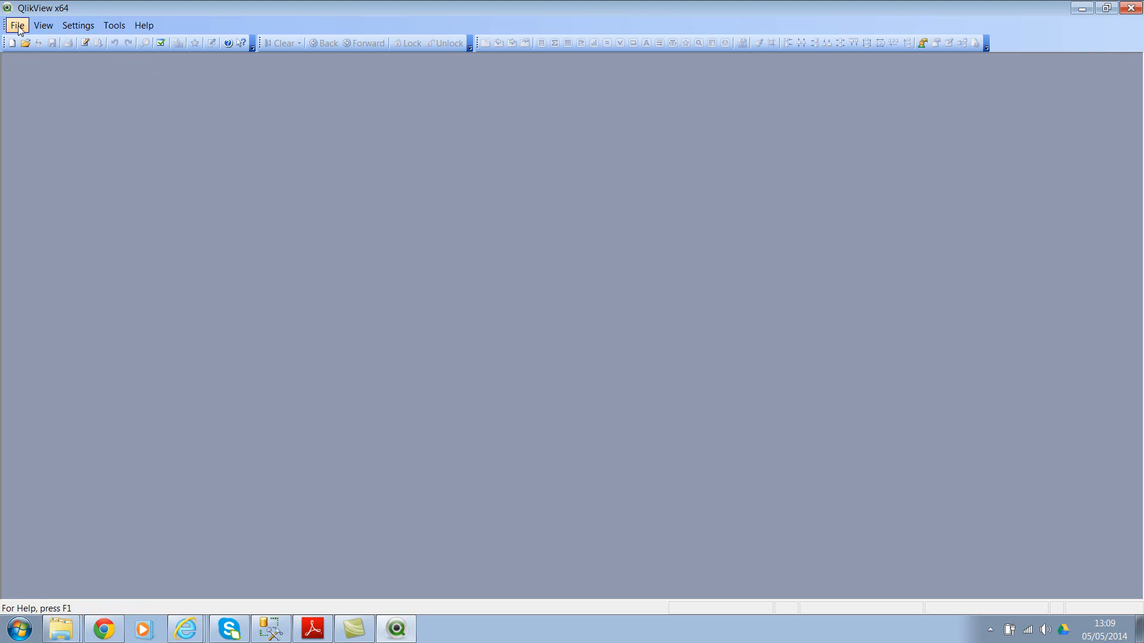
left_click(77, 25)
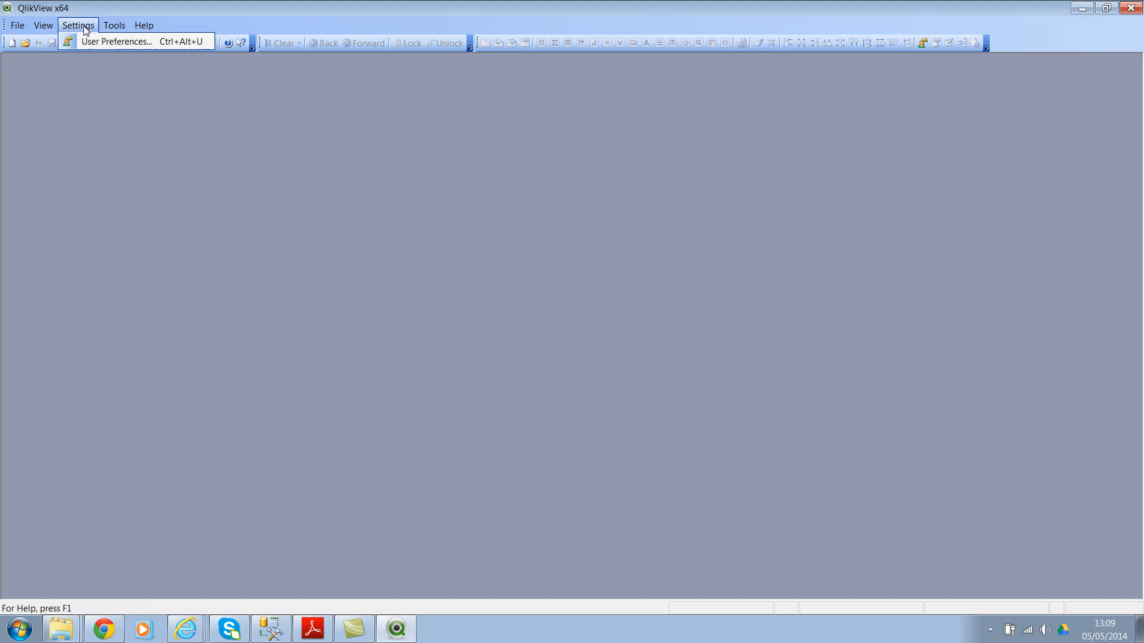
left_click(115, 41)
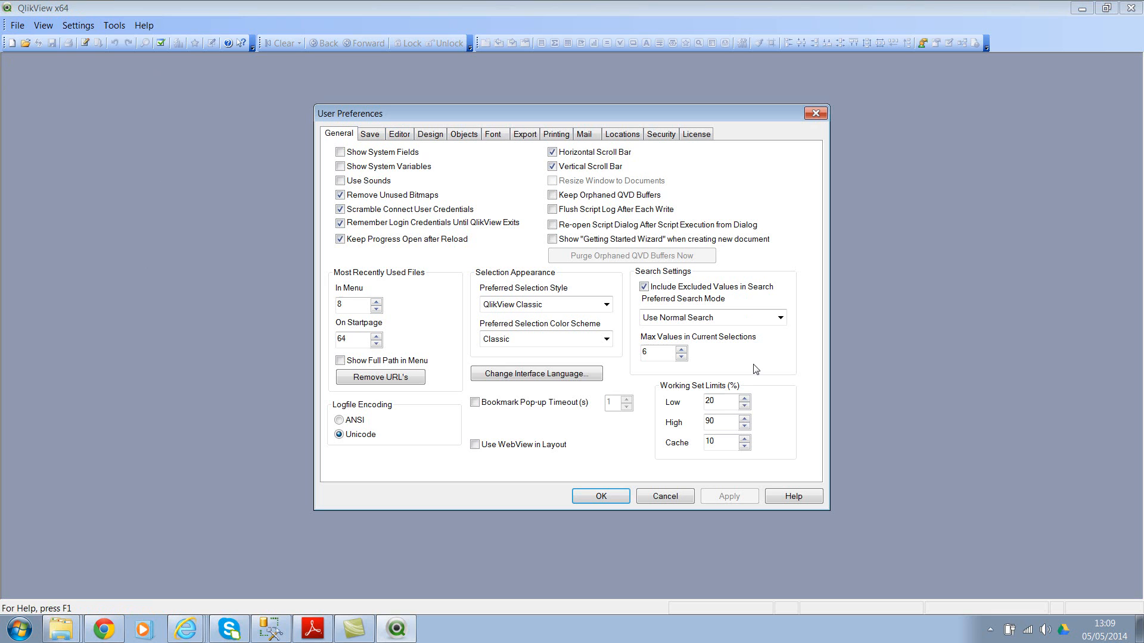
mouse_move(535, 373)
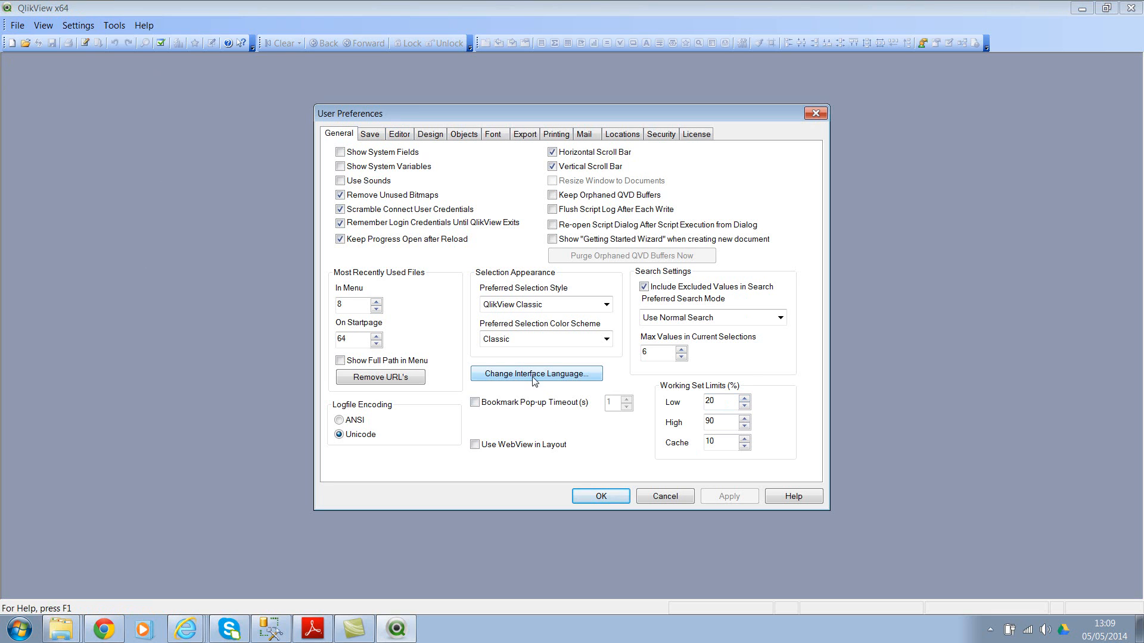
left_click(536, 374)
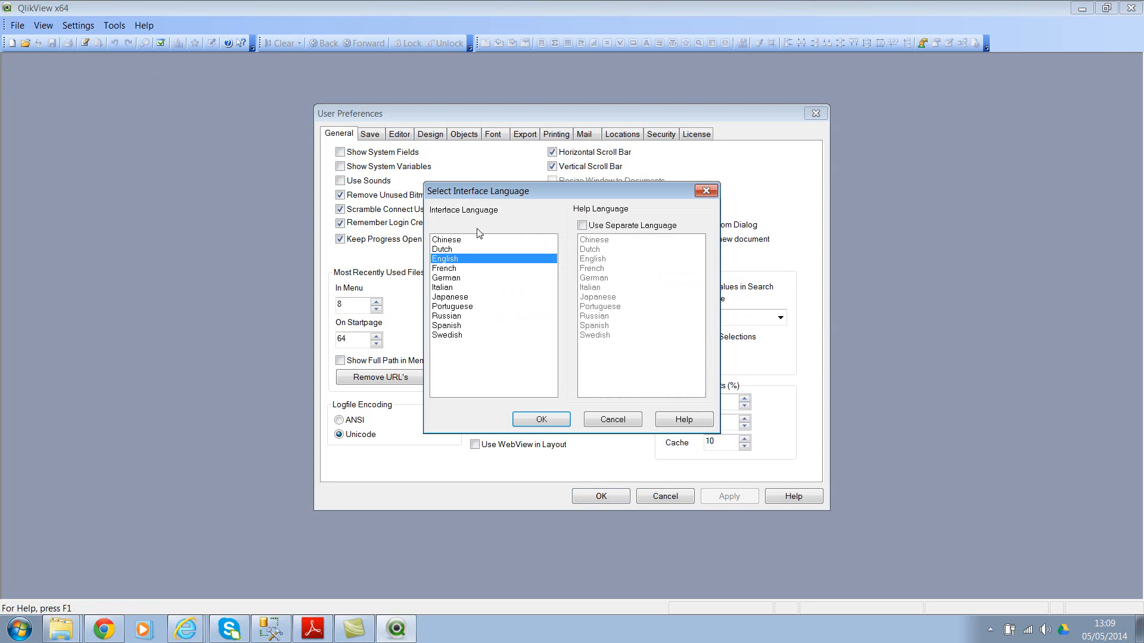
left_click(540, 420)
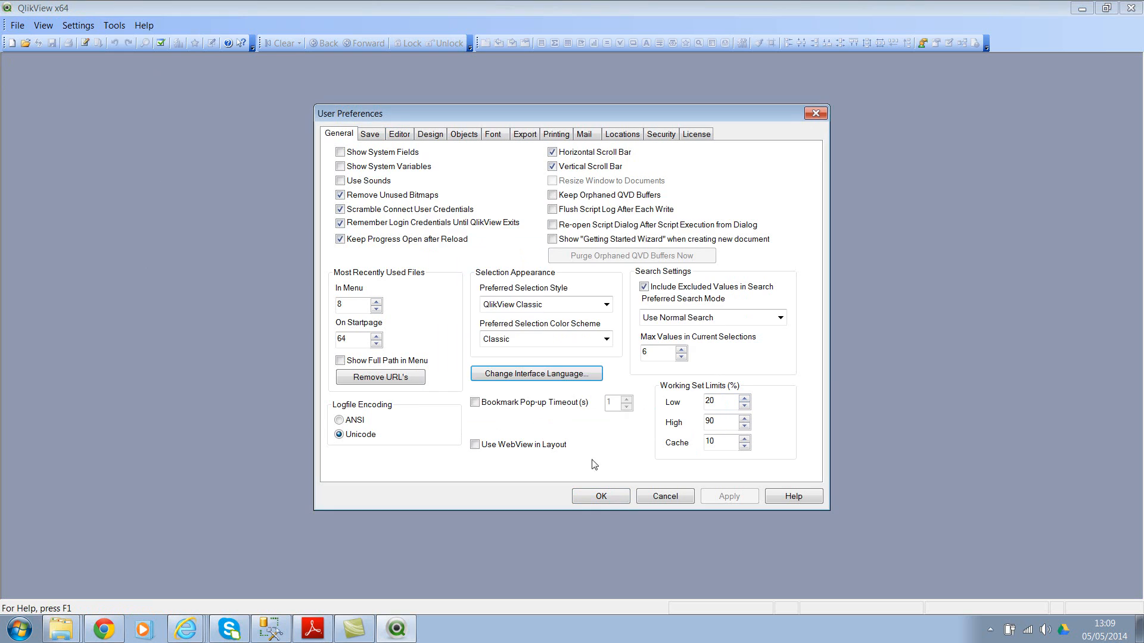
left_click(600, 496)
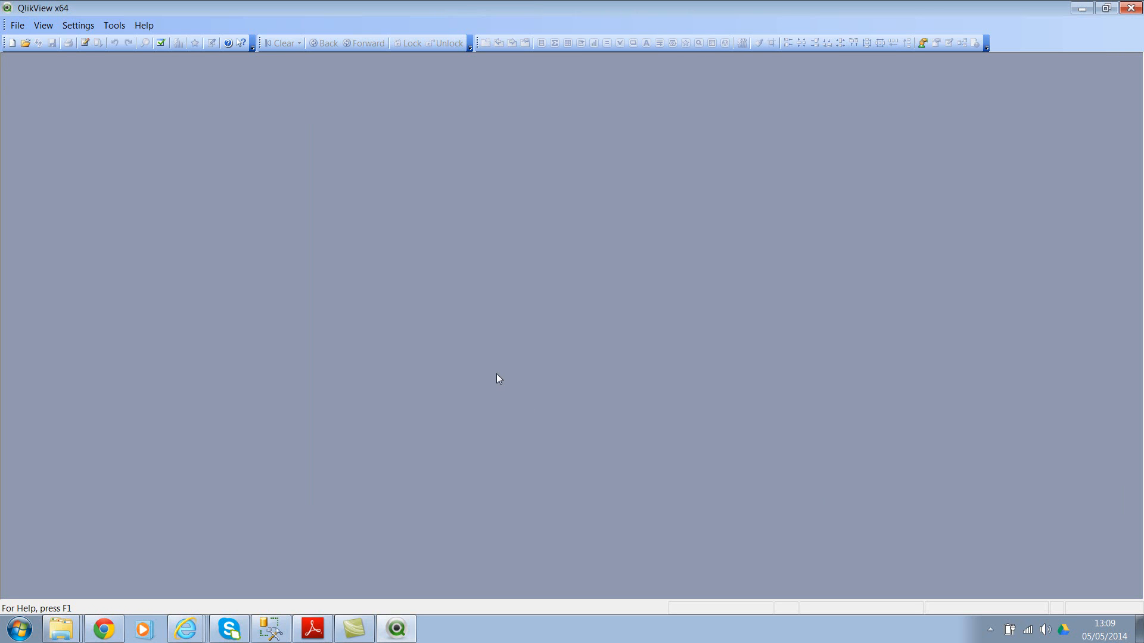